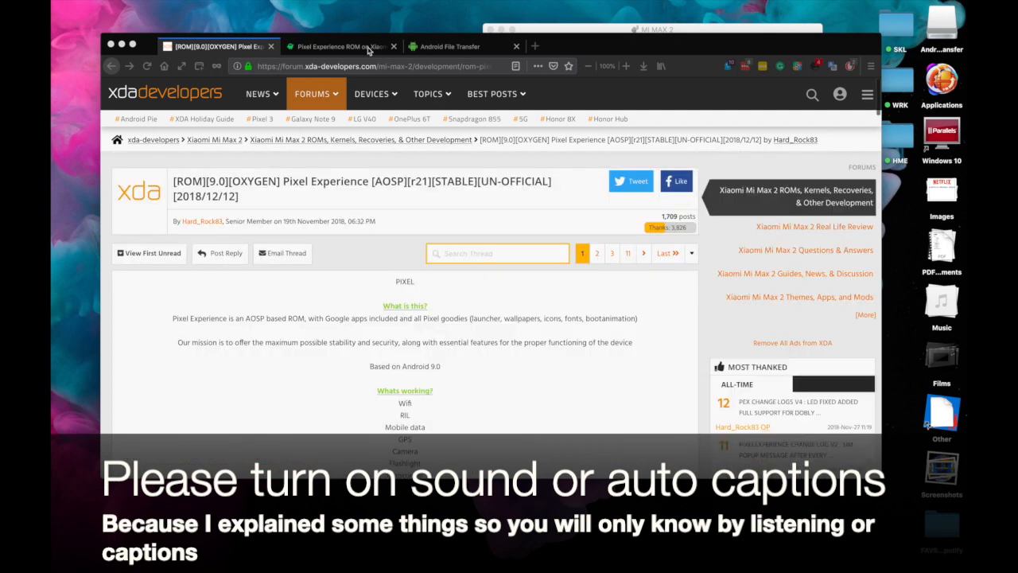
Settle on the GetDroidTips Mi Max 2 article and scroll to the Instructions to Install section.
click(340, 46)
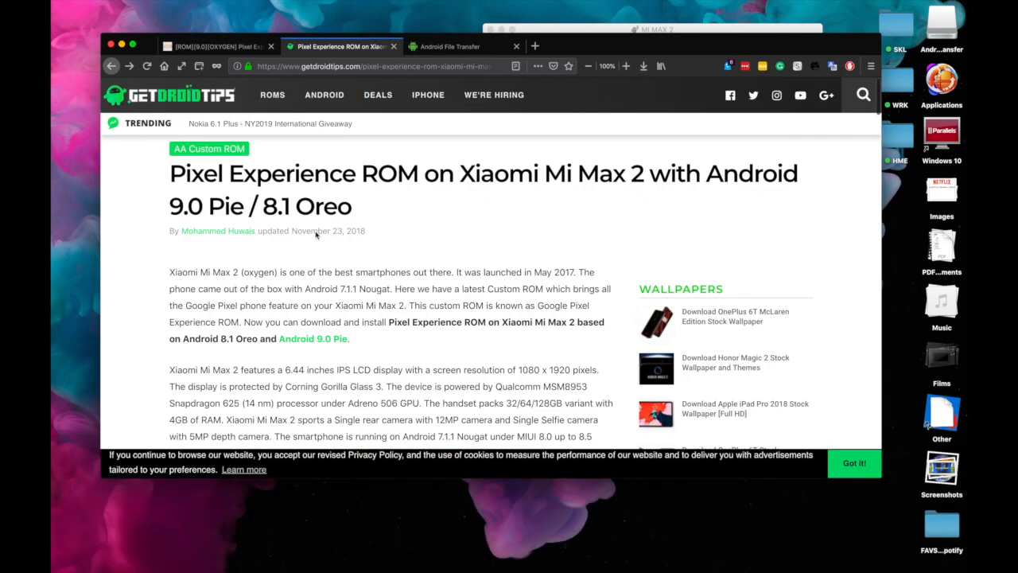
click(215, 45)
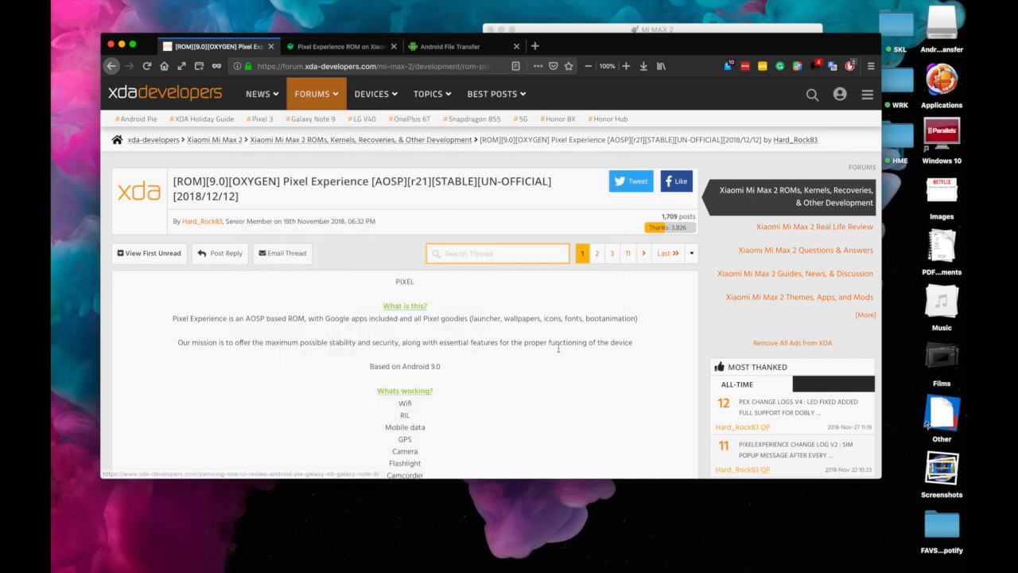
click(341, 46)
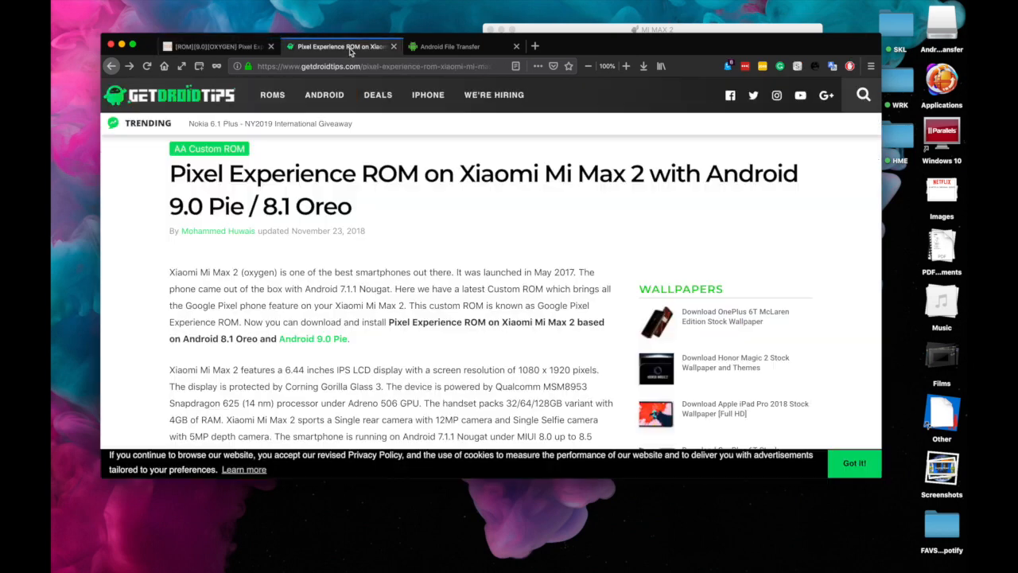
scroll(down, 3)
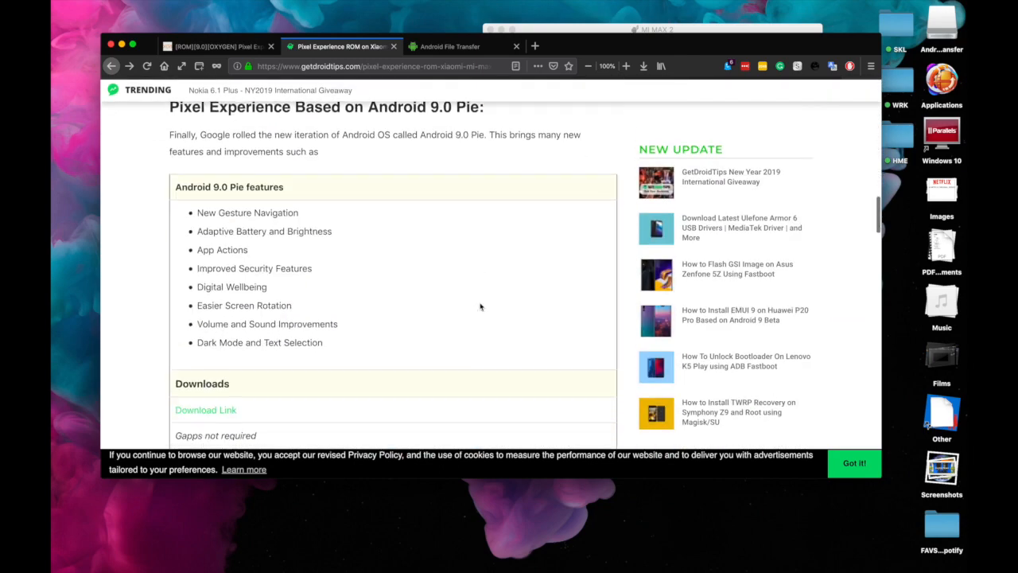
scroll(down, 3)
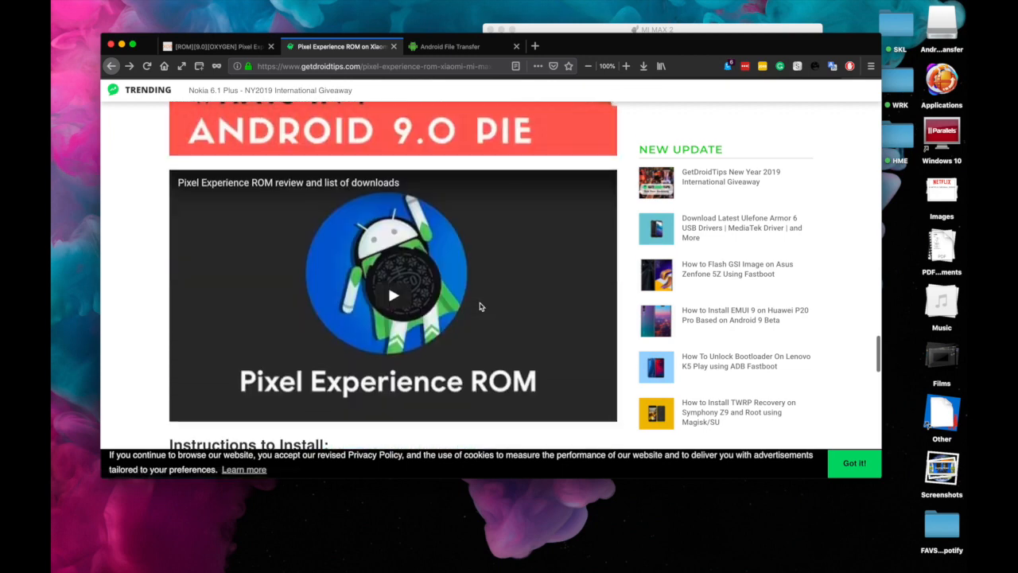
scroll(down, 3)
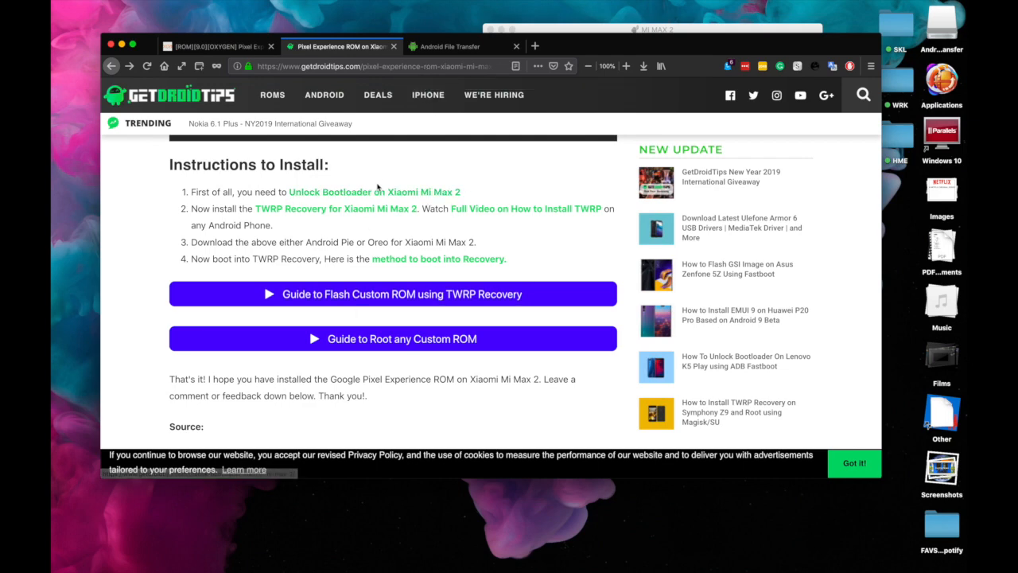
mouse_move(335, 209)
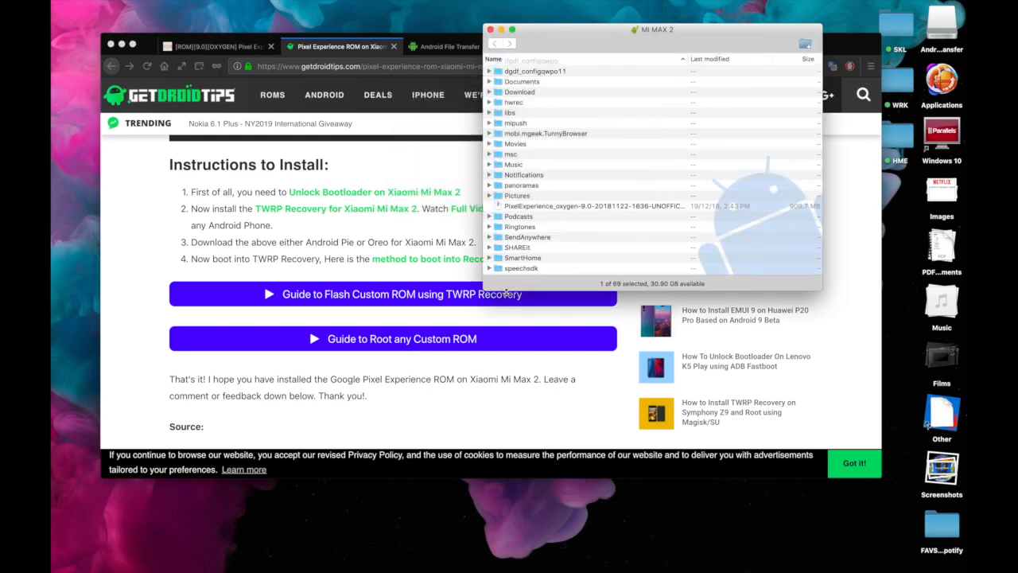
mouse_move(647, 89)
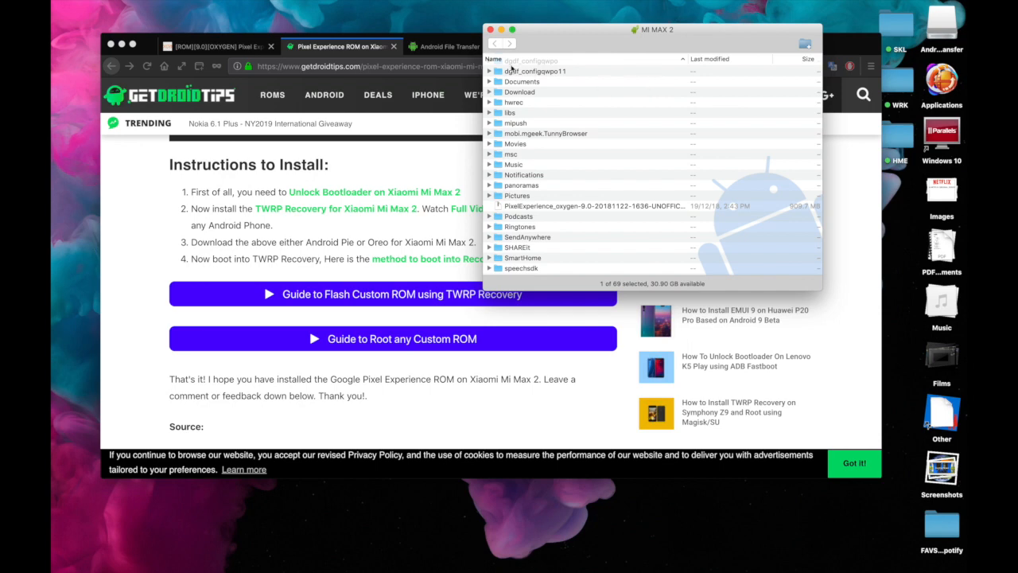
Check the Android File Transfer page, then return to the GetDroidTips pre-requisites.
click(449, 46)
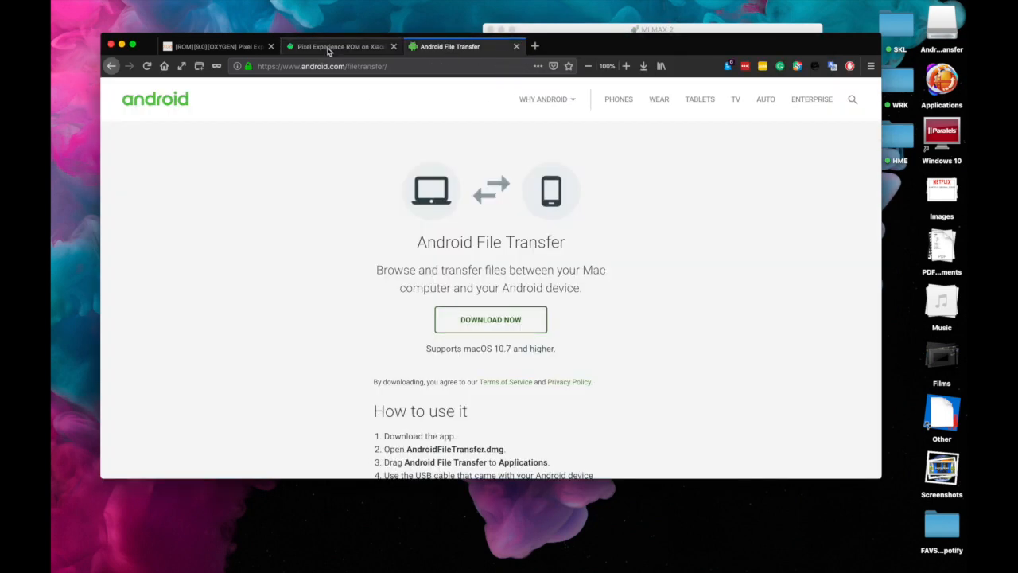
click(340, 46)
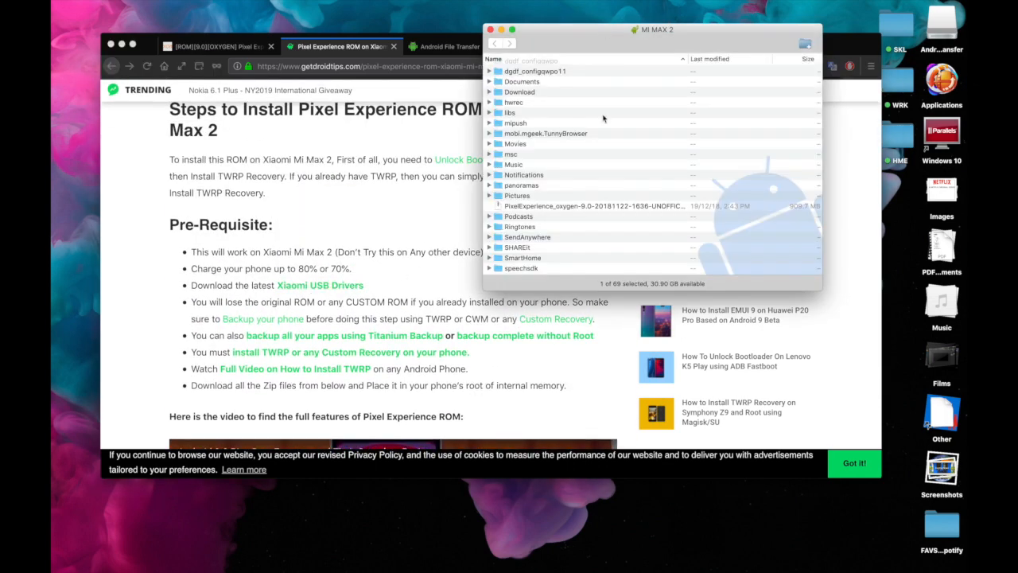
mouse_move(628, 209)
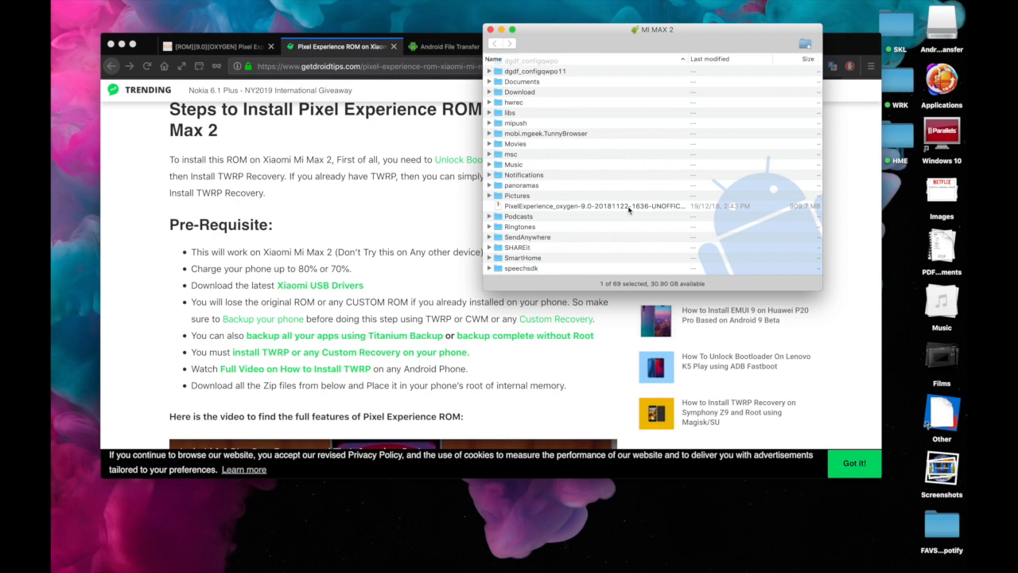